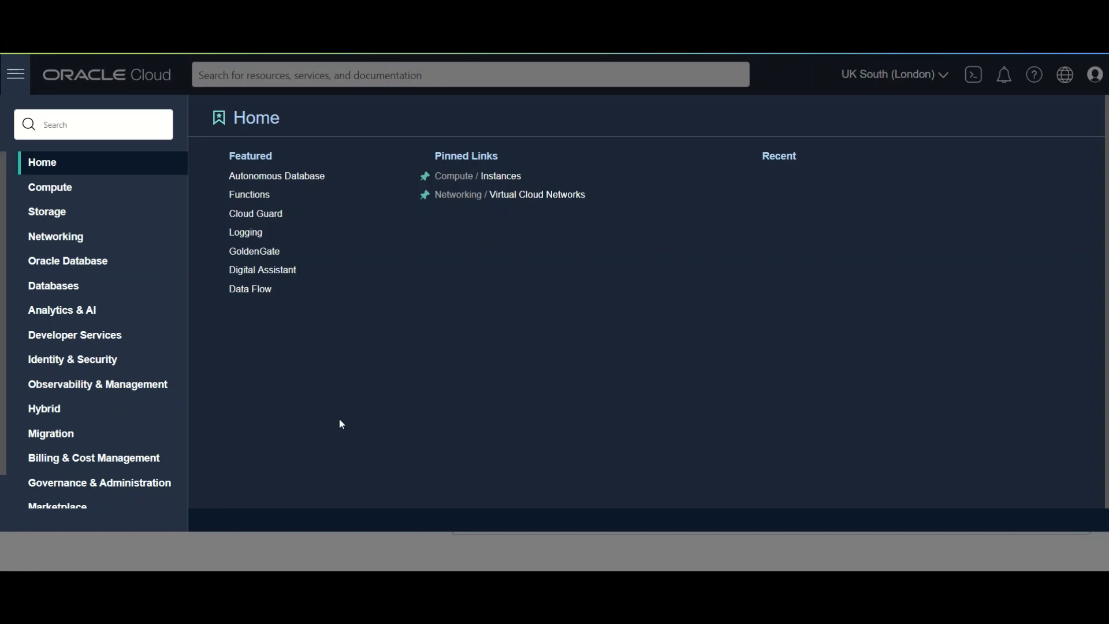
Step: Navigate from Storage to Developer Services and reach the TwinAI compartment's Container Registry with the hackai repository
click(46, 212)
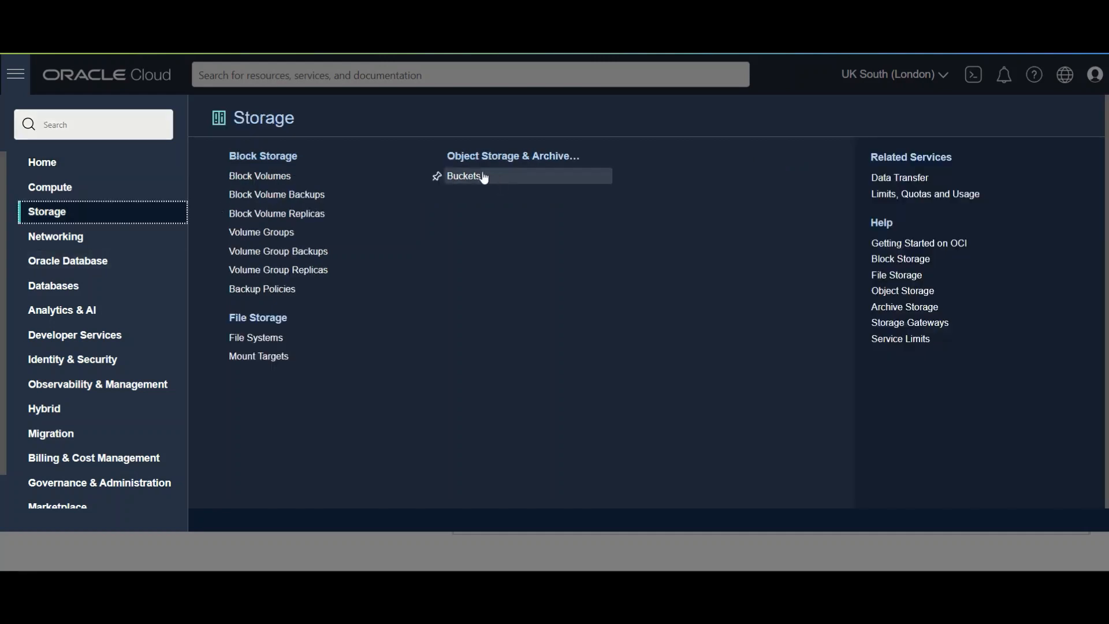
click(42, 162)
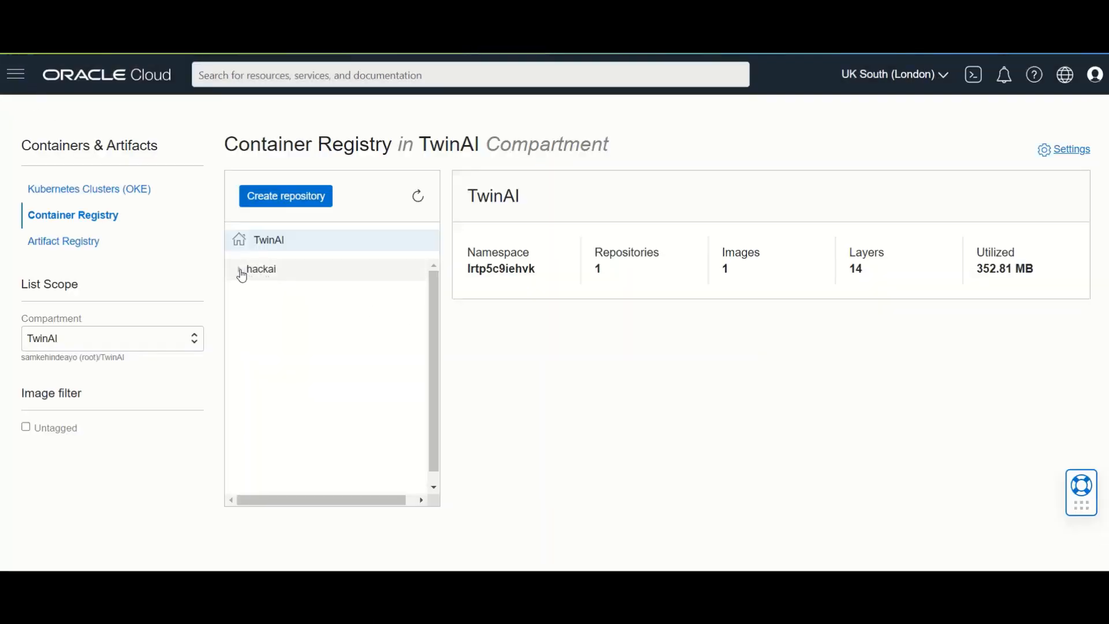
click(262, 269)
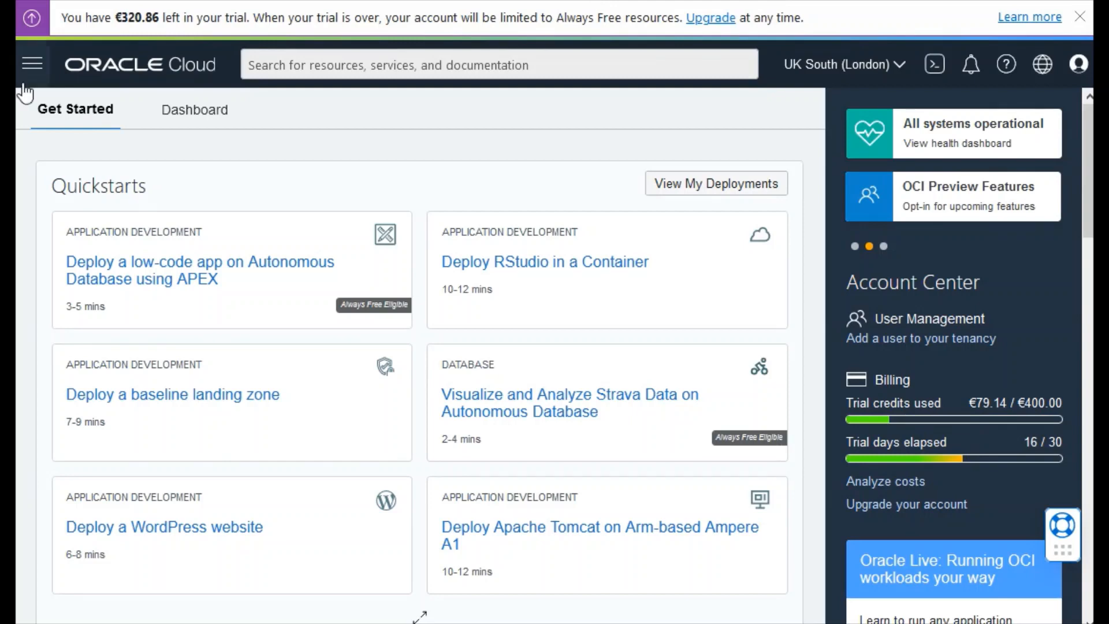
Step: Return to the console's Get Started home page from the navigation menu
click(33, 64)
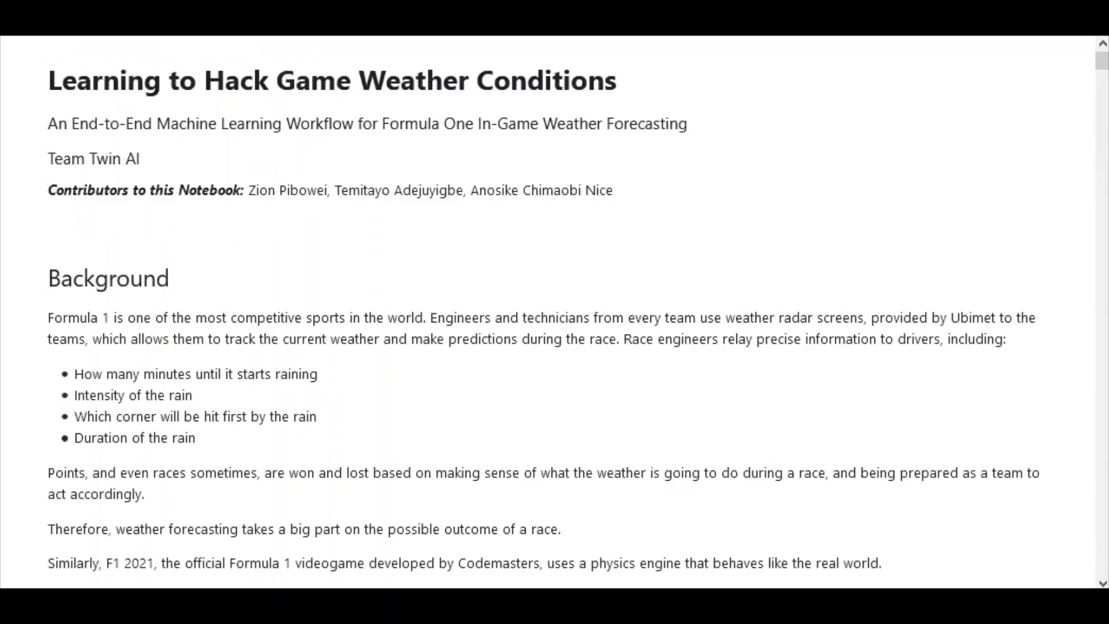
scroll(down, 3)
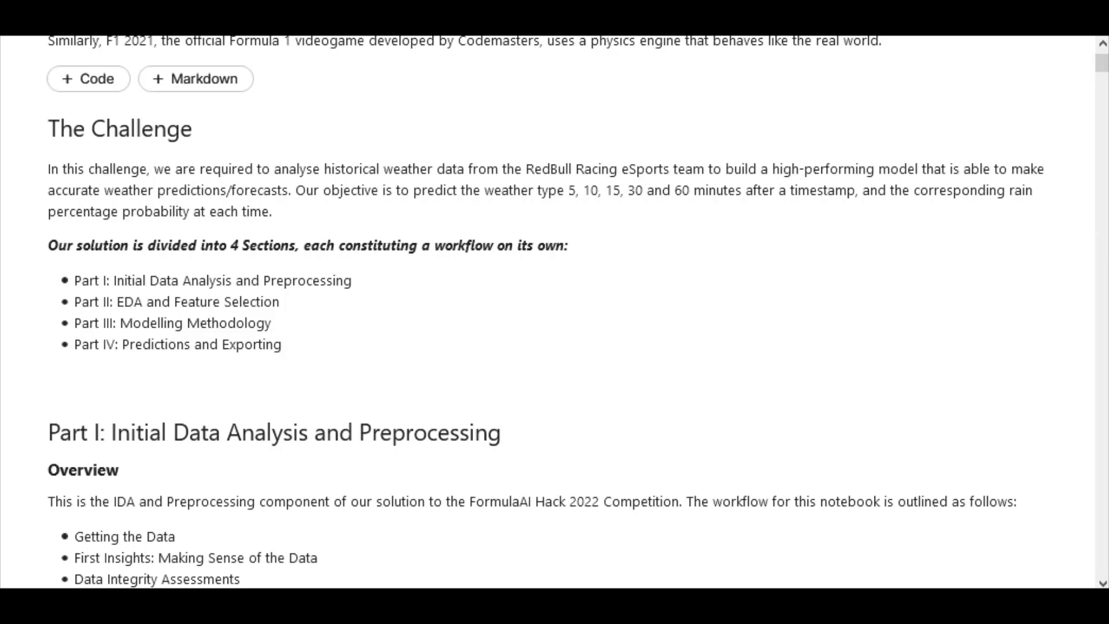
scroll(down, 3)
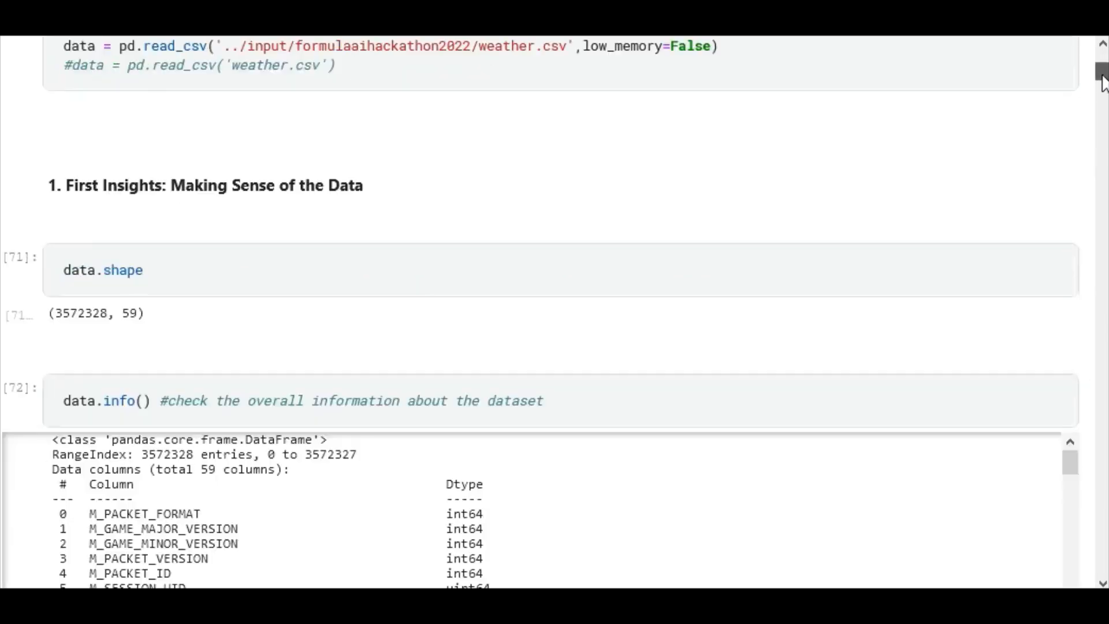
scroll(down, 3)
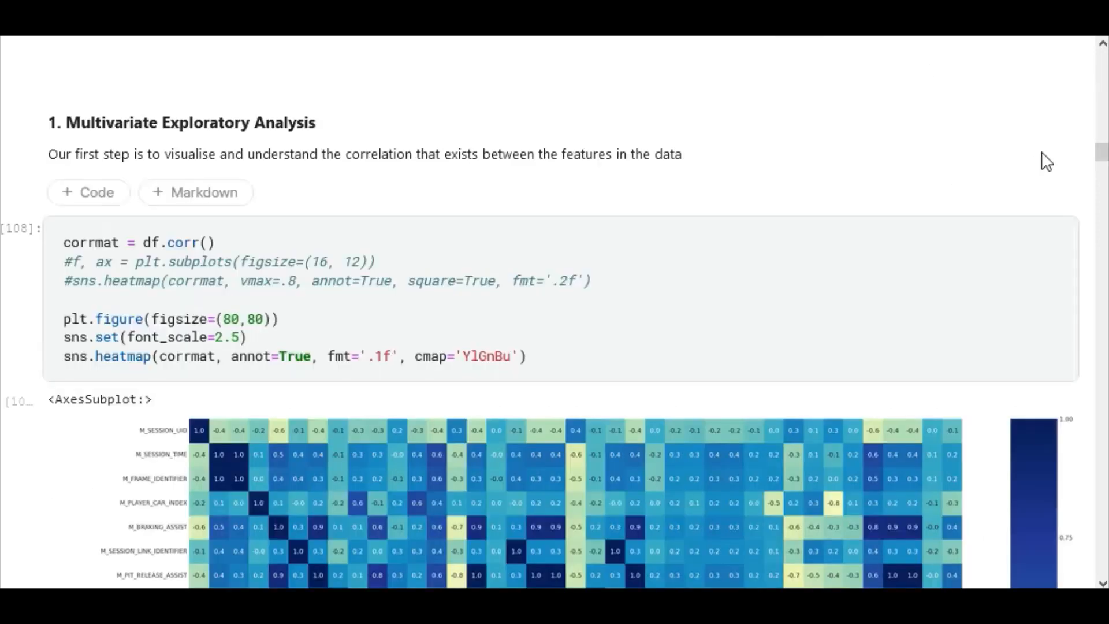
scroll(up, 3)
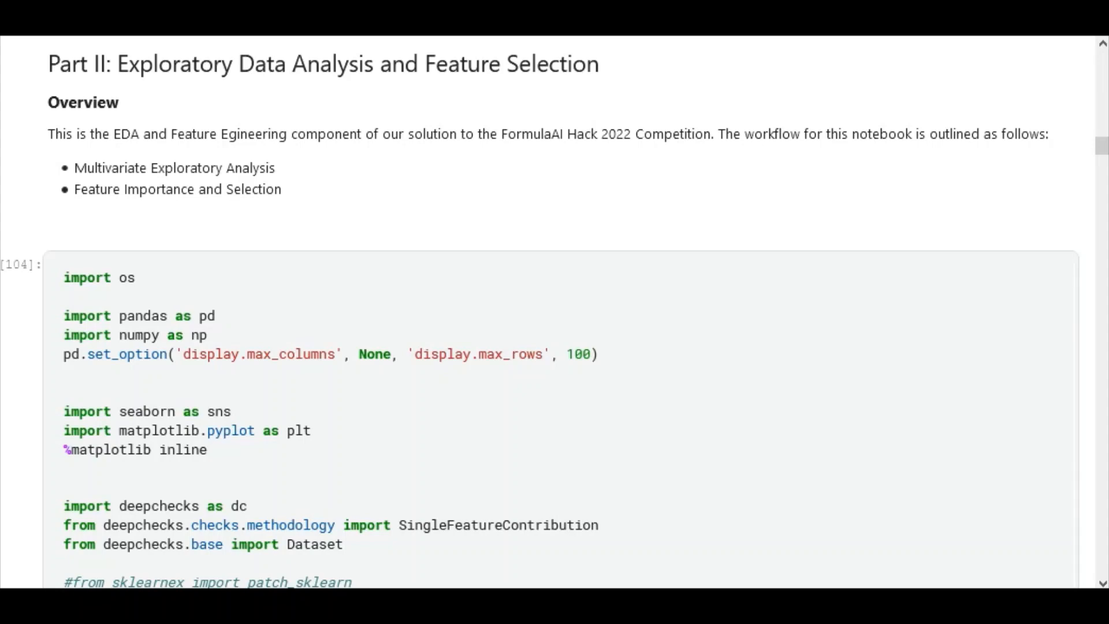
scroll(down, 3)
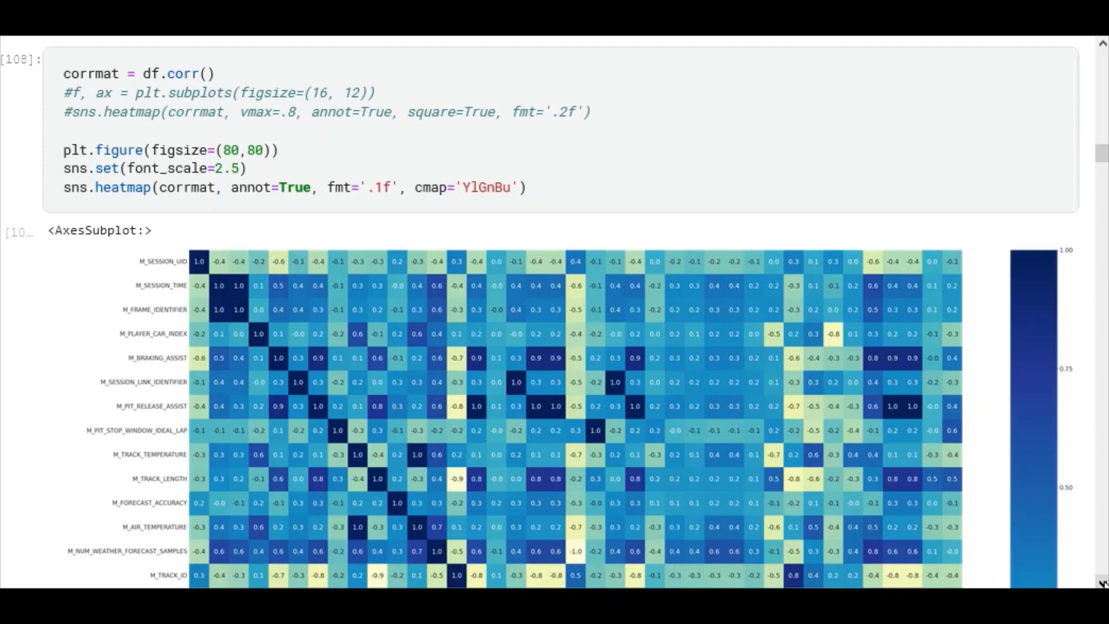
scroll(down, 3)
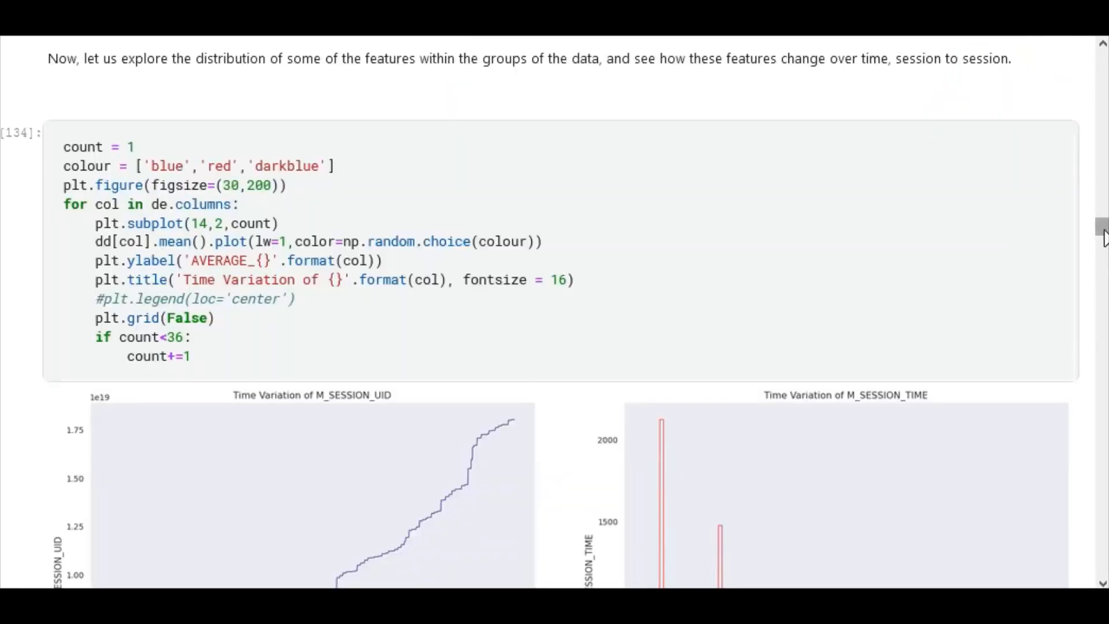
scroll(down, 3)
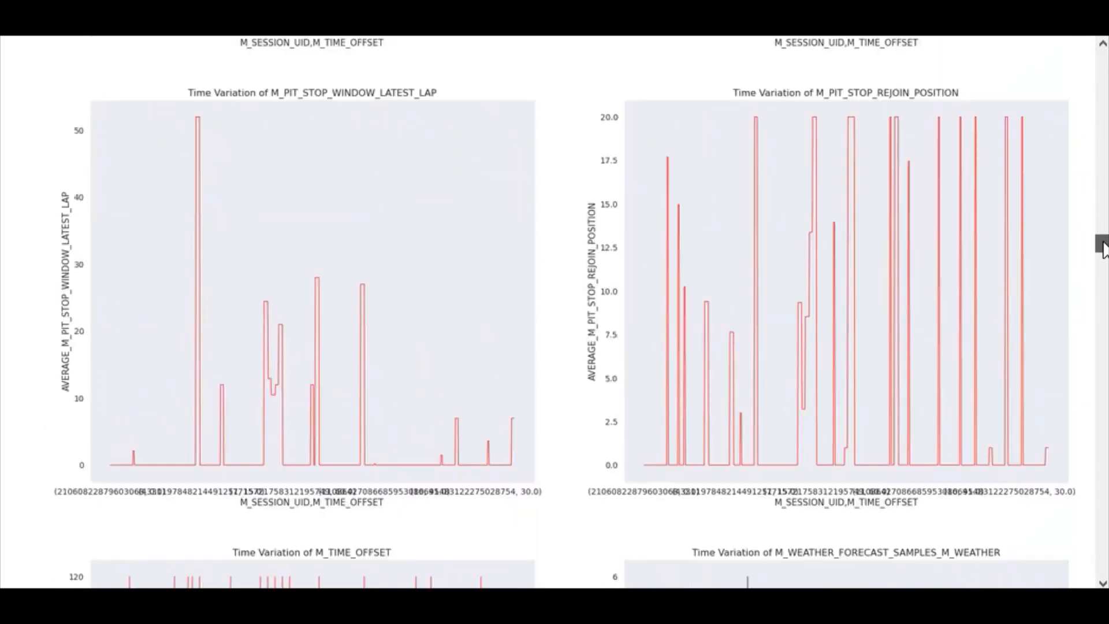
scroll(down, 3)
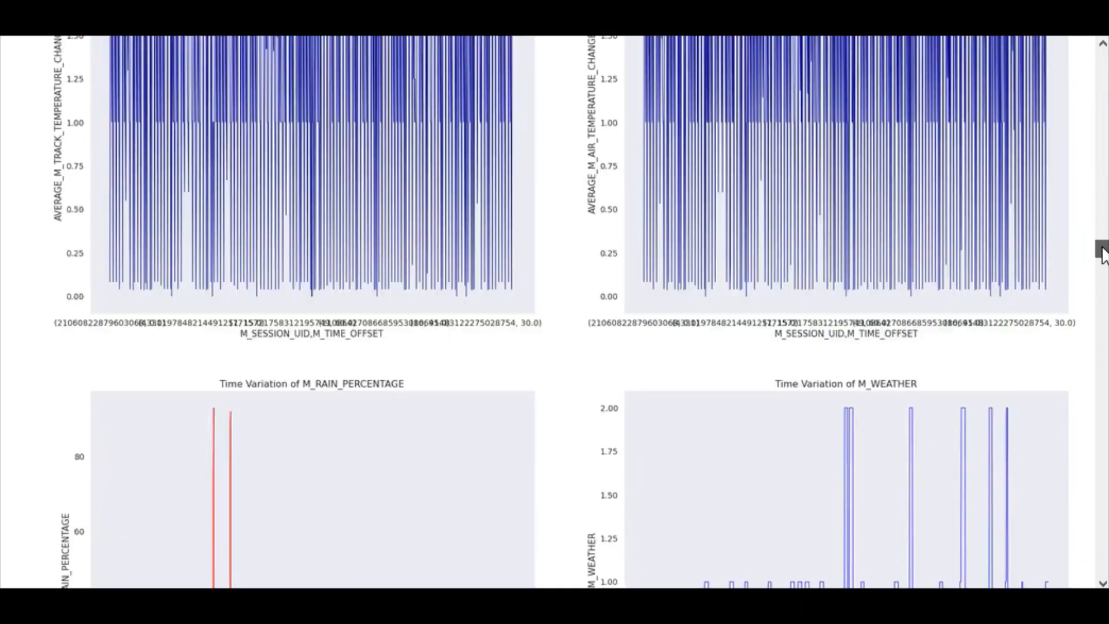
scroll(down, 3)
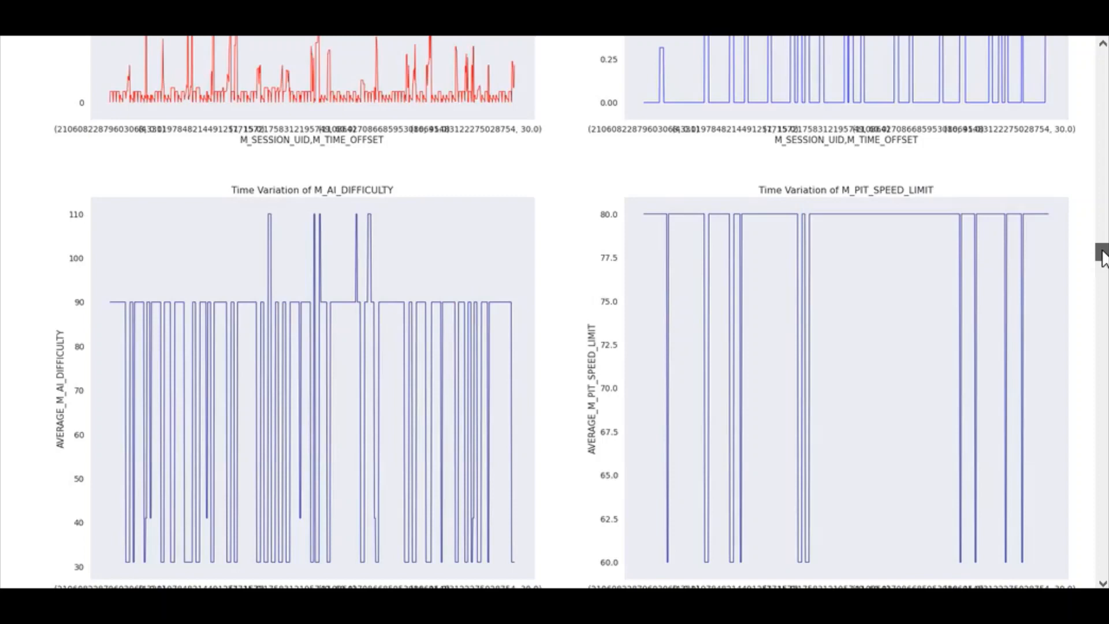
scroll(down, 3)
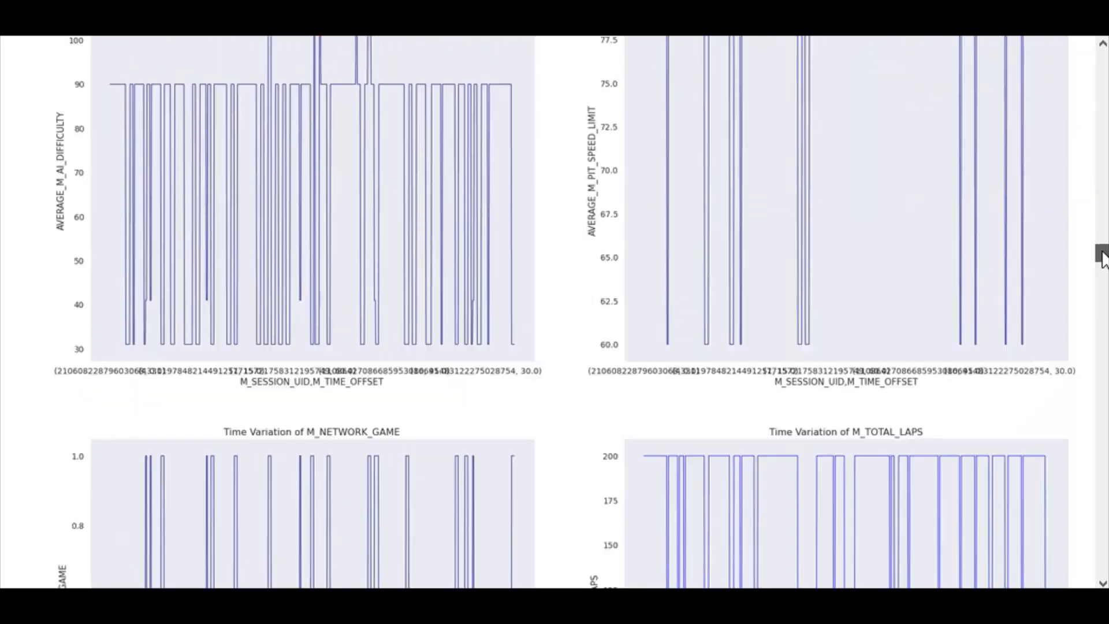
scroll(down, 3)
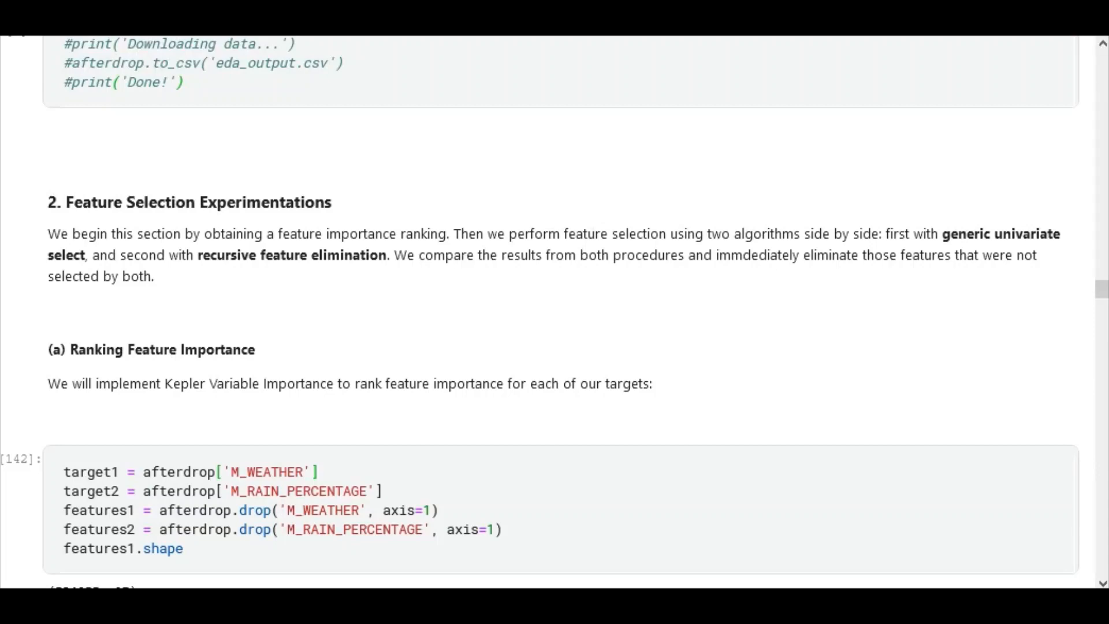
Step: Scroll past the train2 feature selection results table toward section (d)
scroll(down, 3)
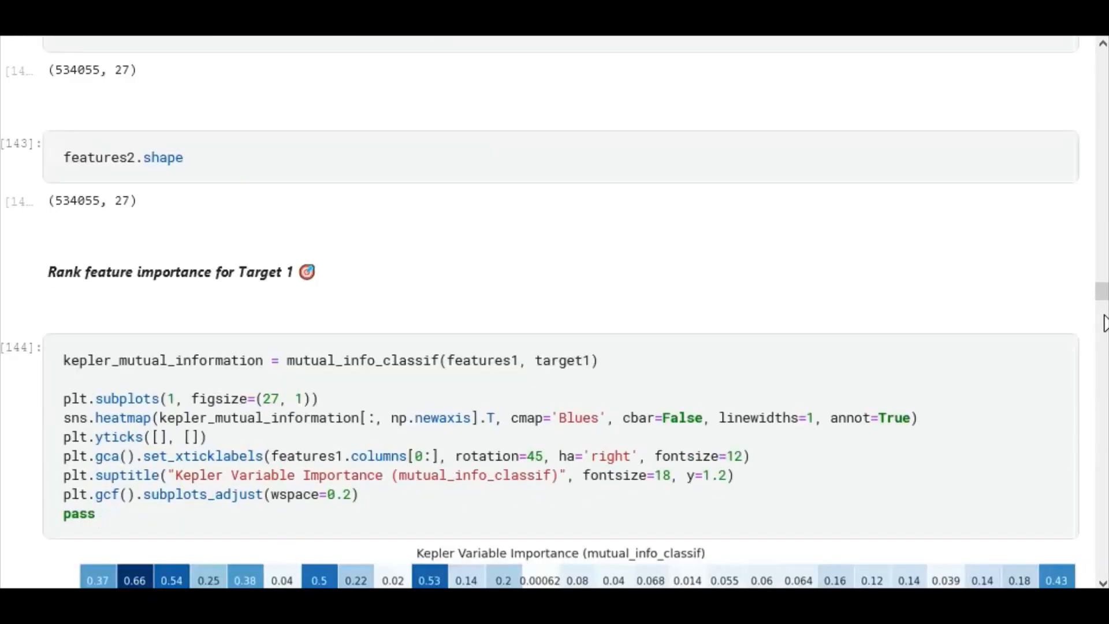
scroll(down, 3)
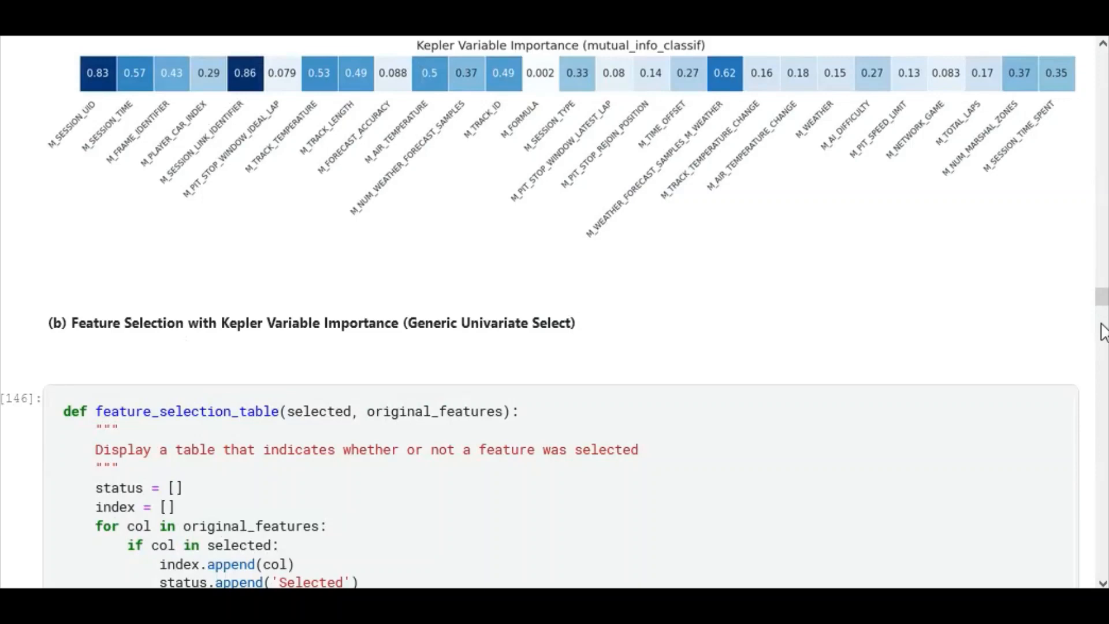
scroll(down, 3)
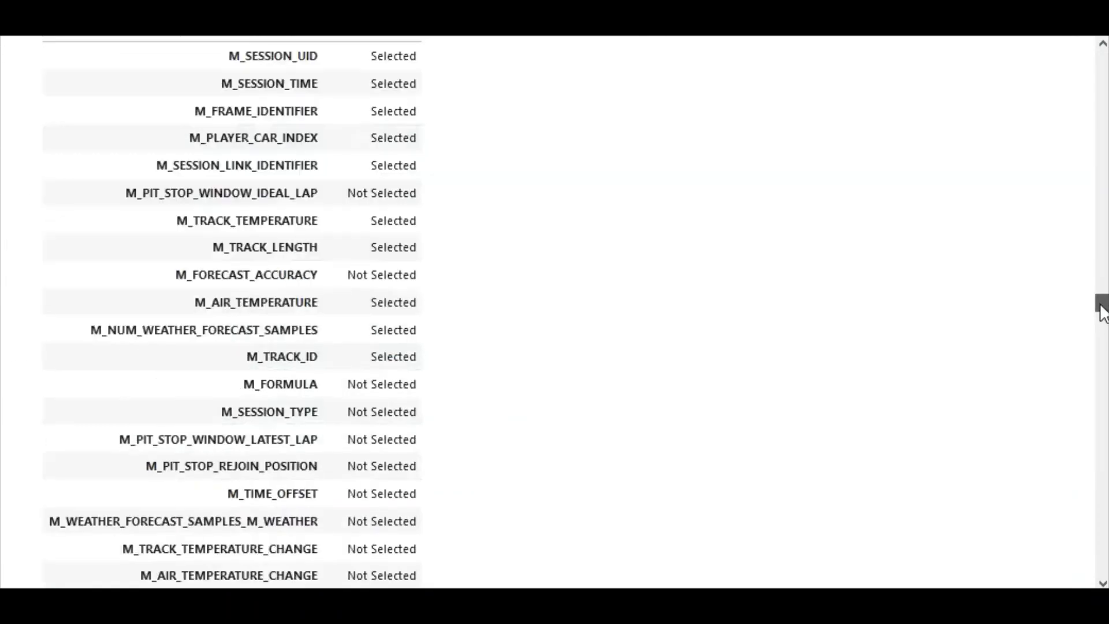
scroll(down, 3)
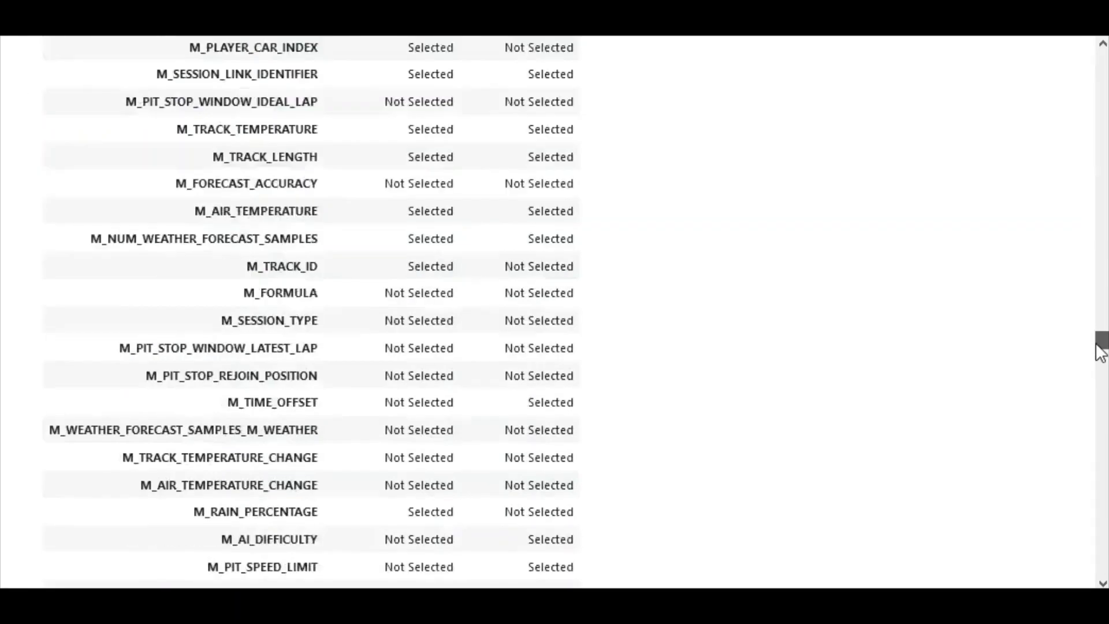
scroll(down, 3)
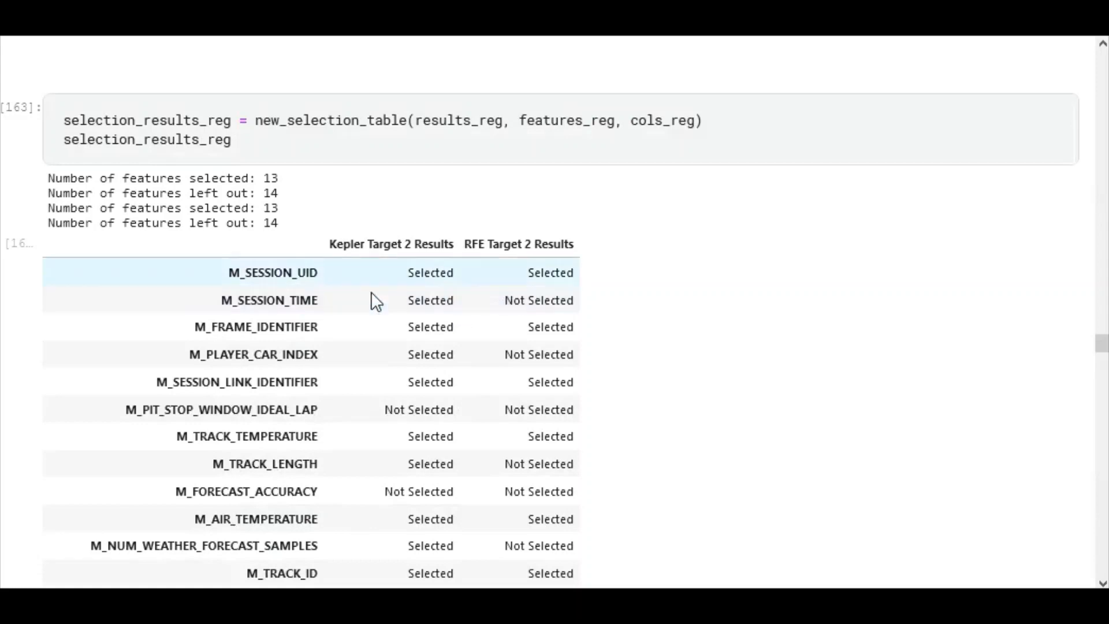
mouse_move(453, 311)
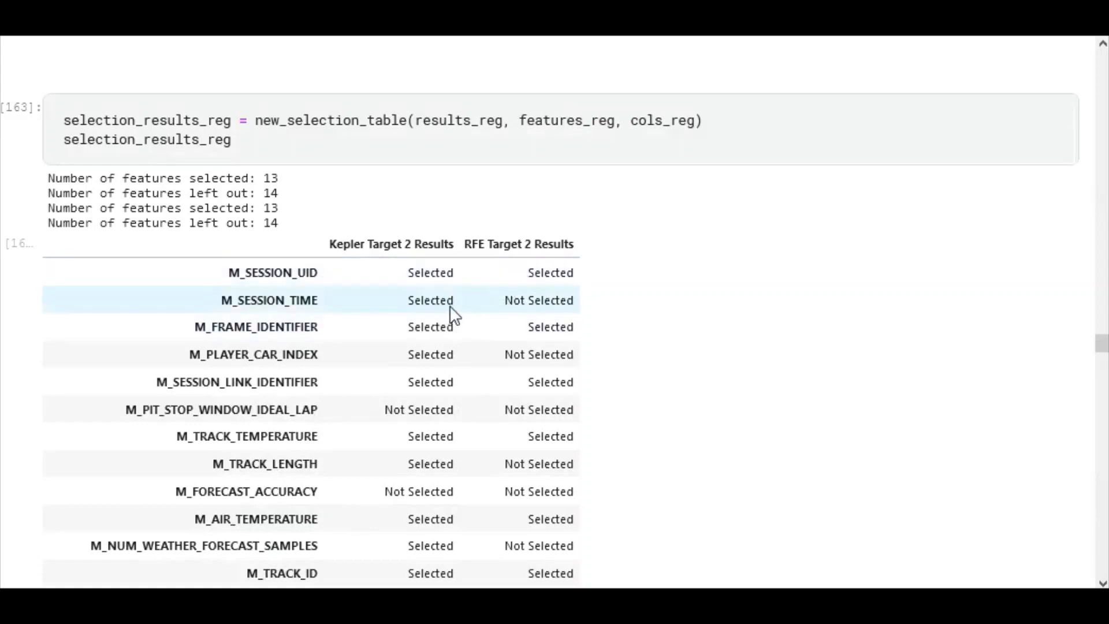
Step: Scroll to the final_data_weather cell showing the 534,055-row, 10-column weather dataset
scroll(down, 3)
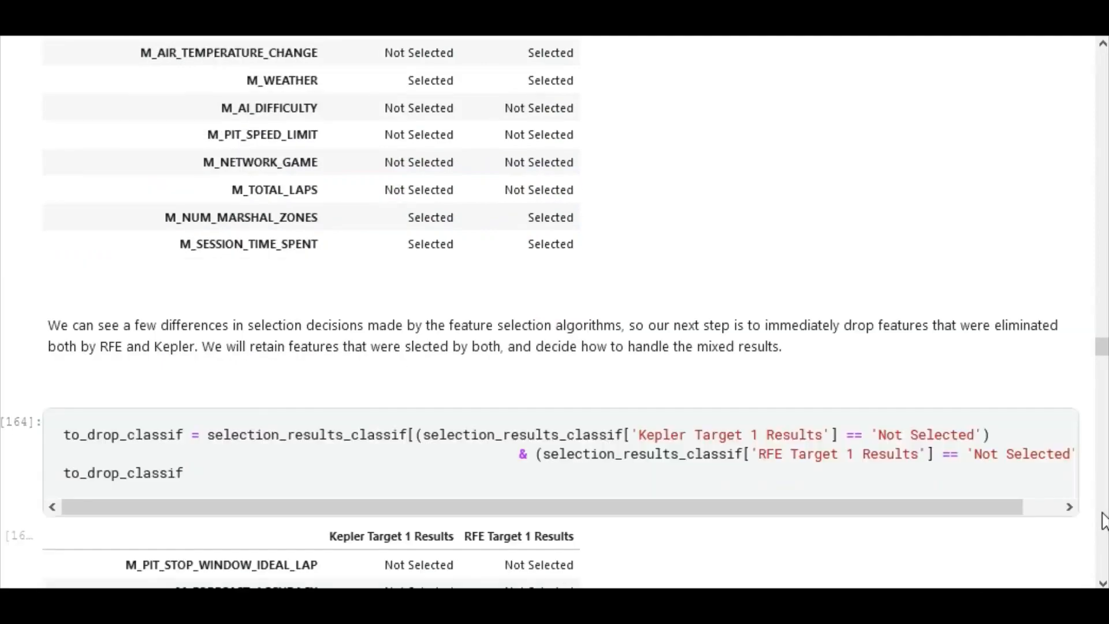
scroll(down, 3)
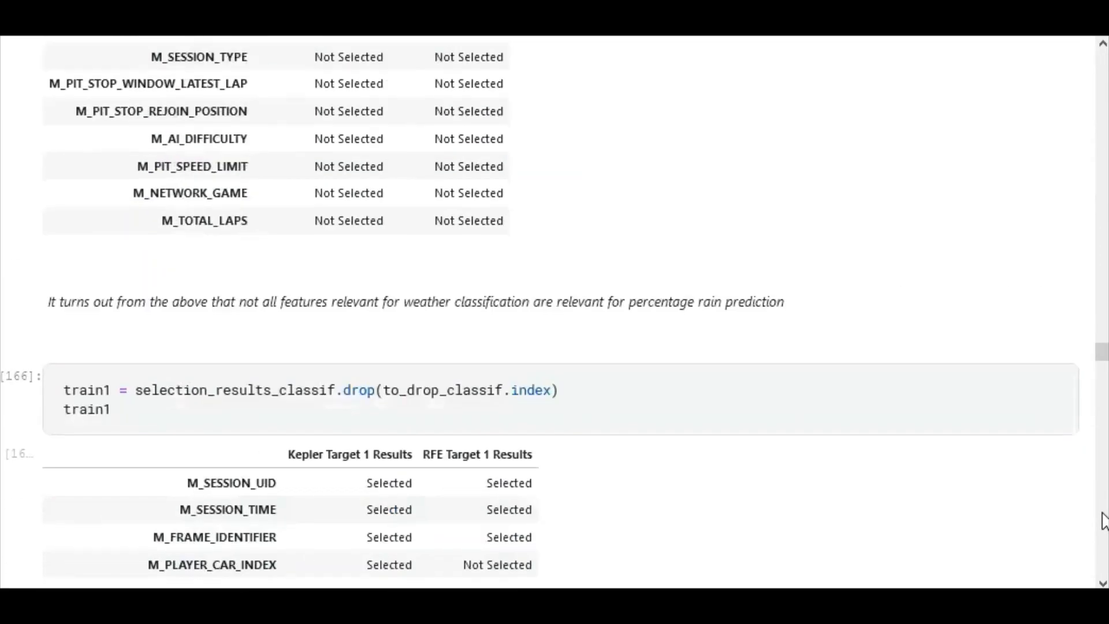
scroll(down, 3)
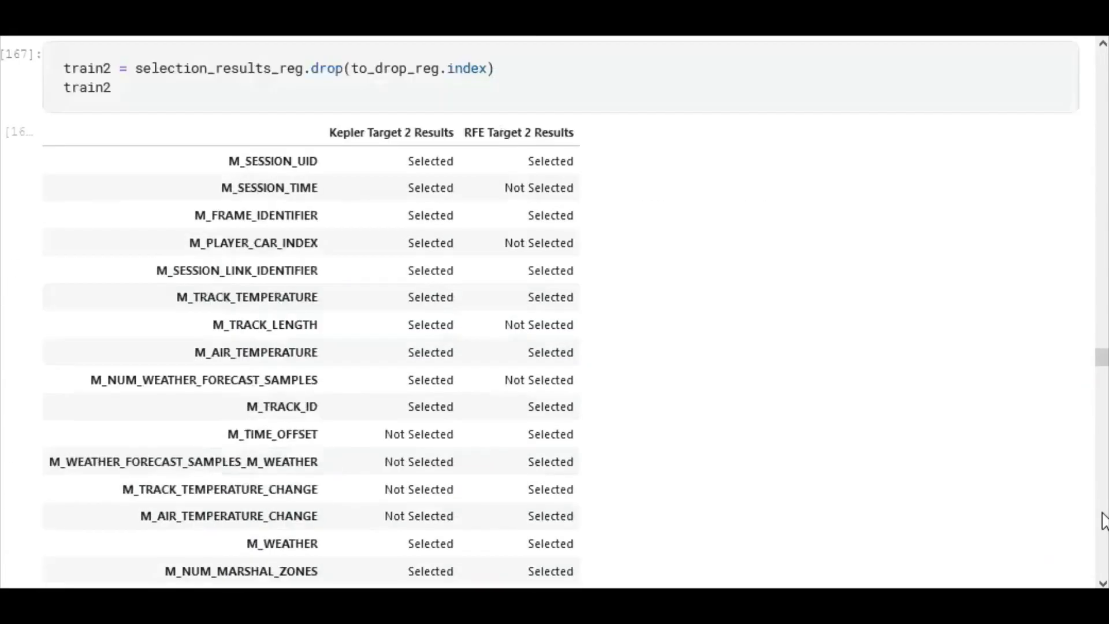
scroll(down, 3)
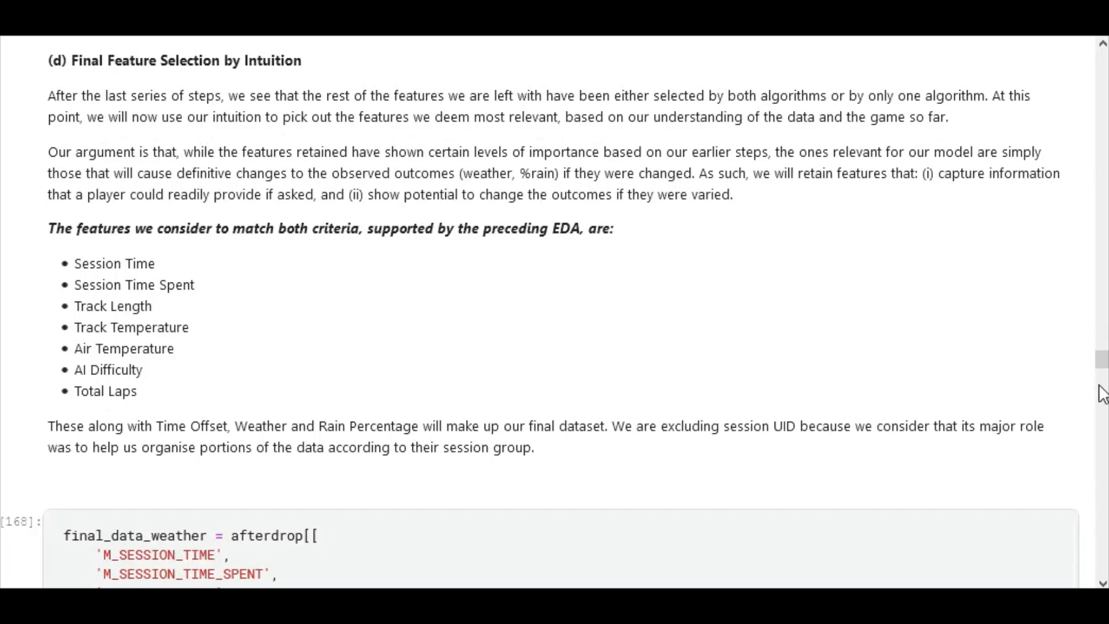
mouse_move(1100, 393)
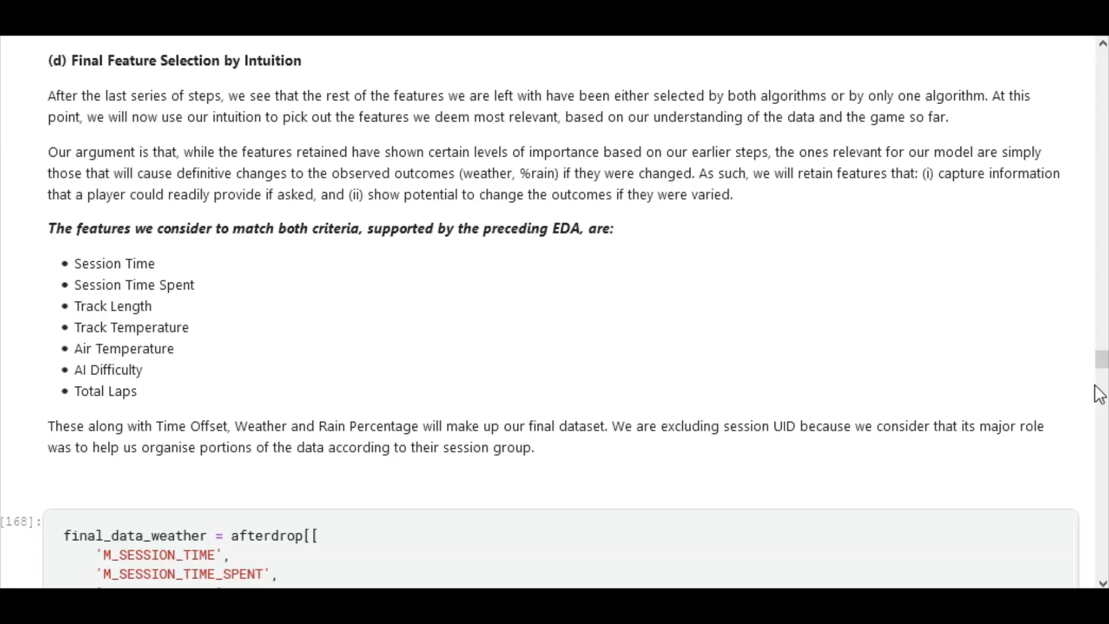
scroll(down, 3)
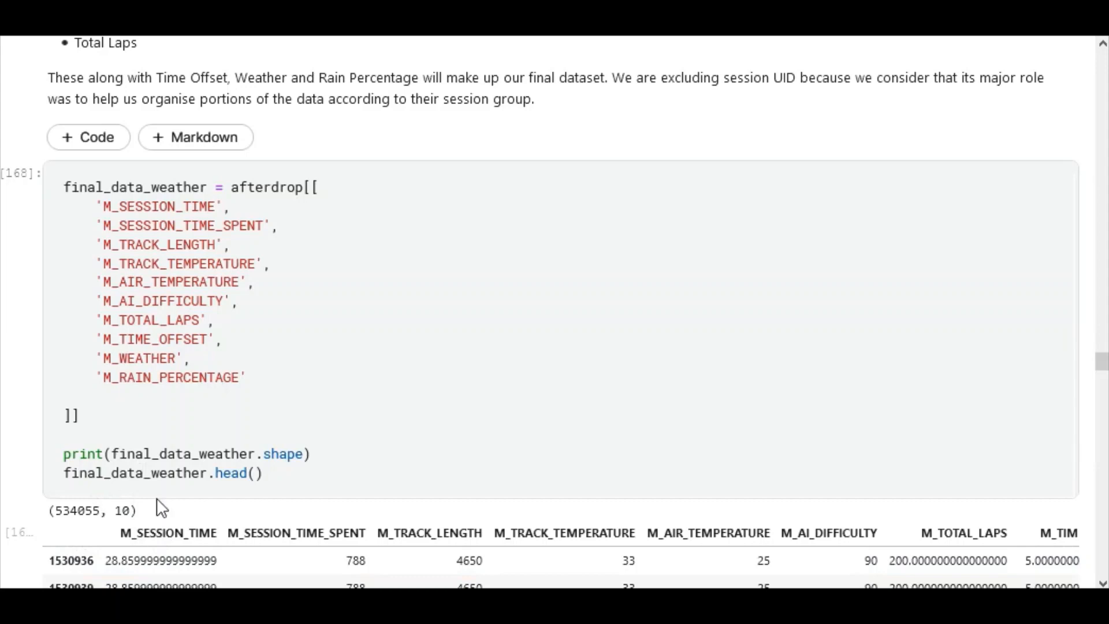
mouse_move(437, 534)
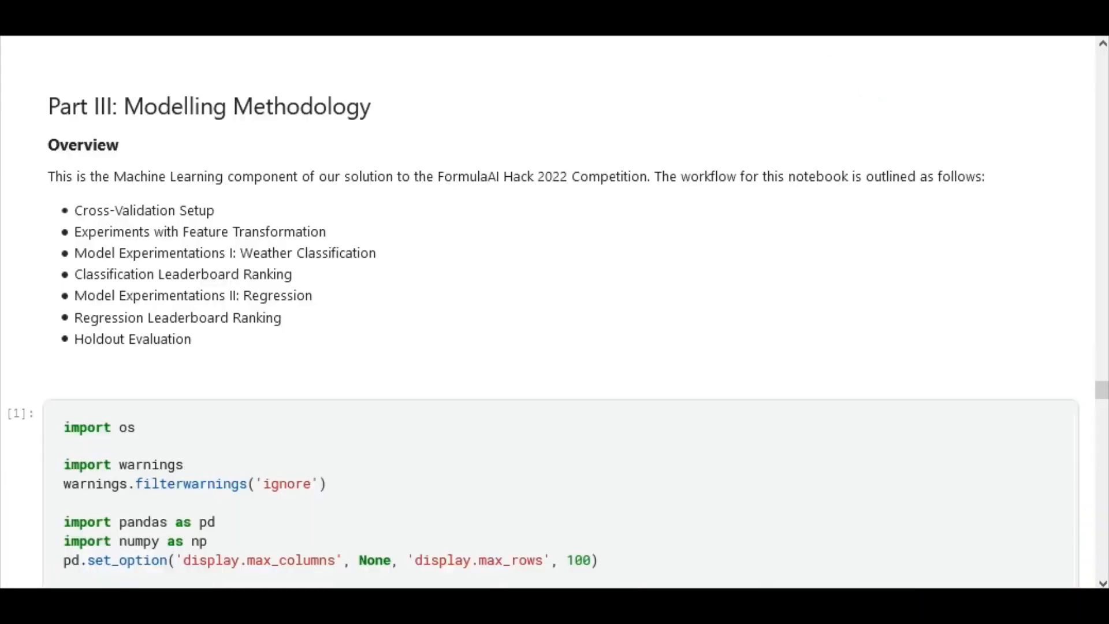
mouse_move(1101, 535)
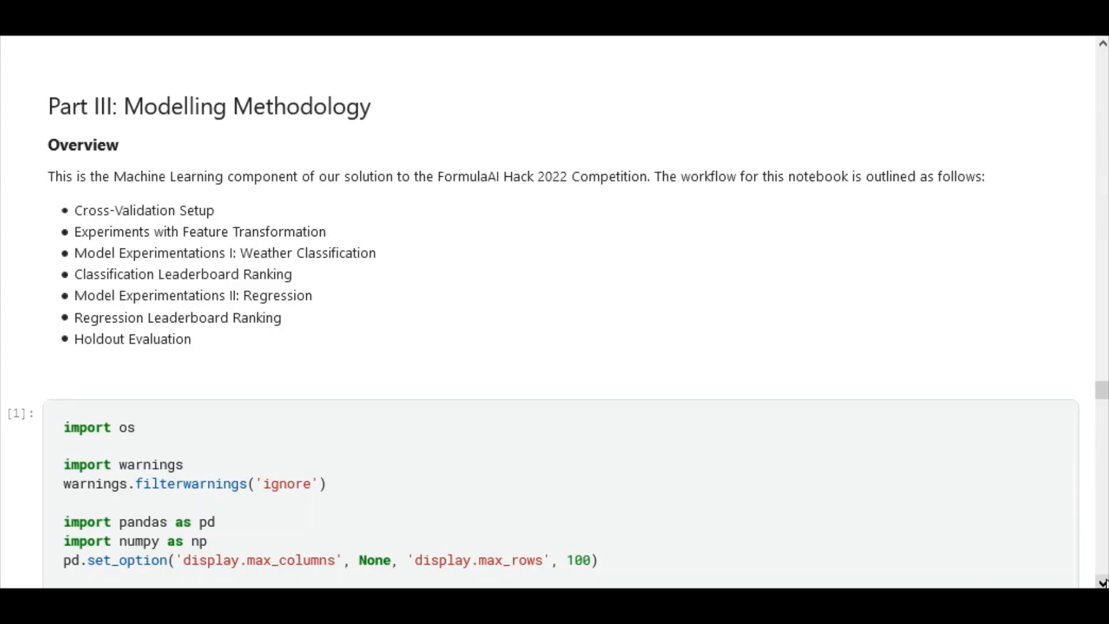
Step: Scroll through Part III Modelling Methodology and the XGBoost and XGBRF experiments
scroll(down, 3)
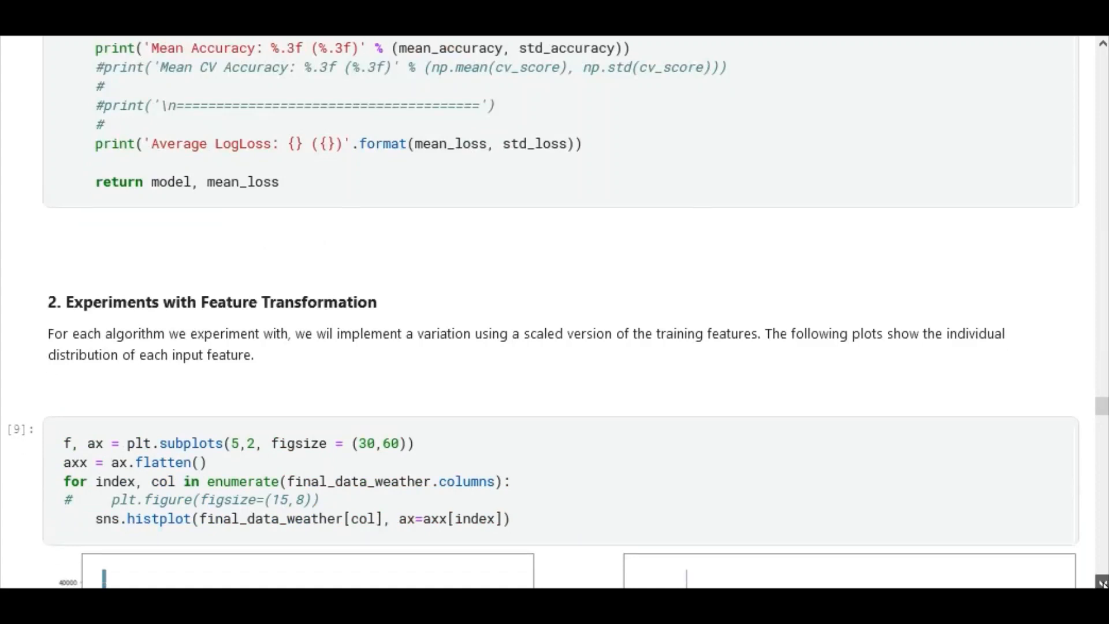
scroll(down, 3)
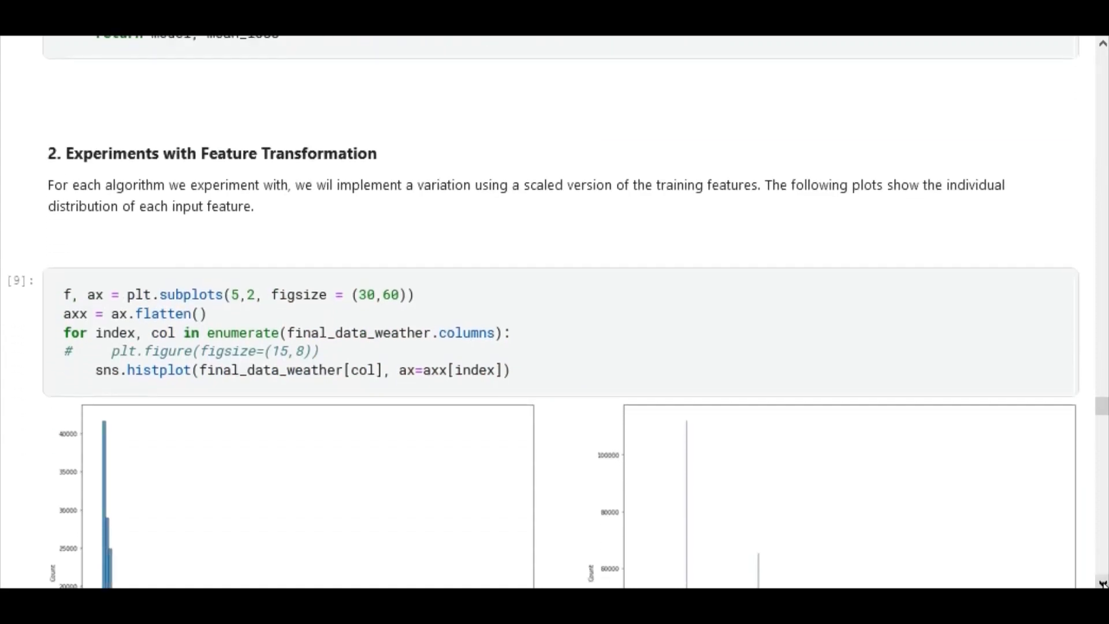
scroll(down, 3)
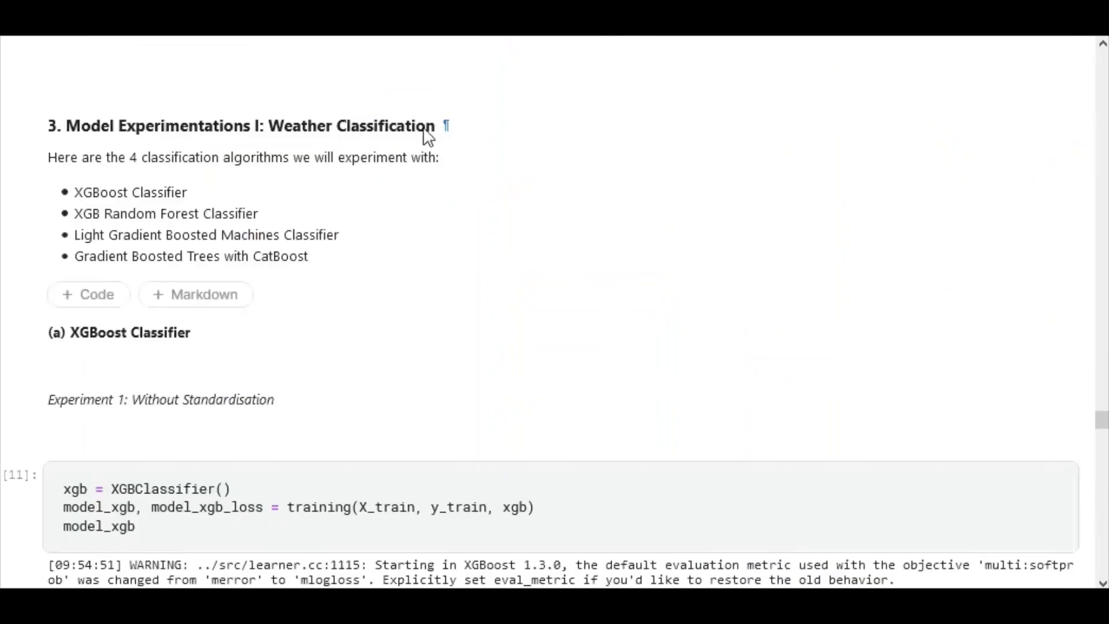
mouse_move(244, 190)
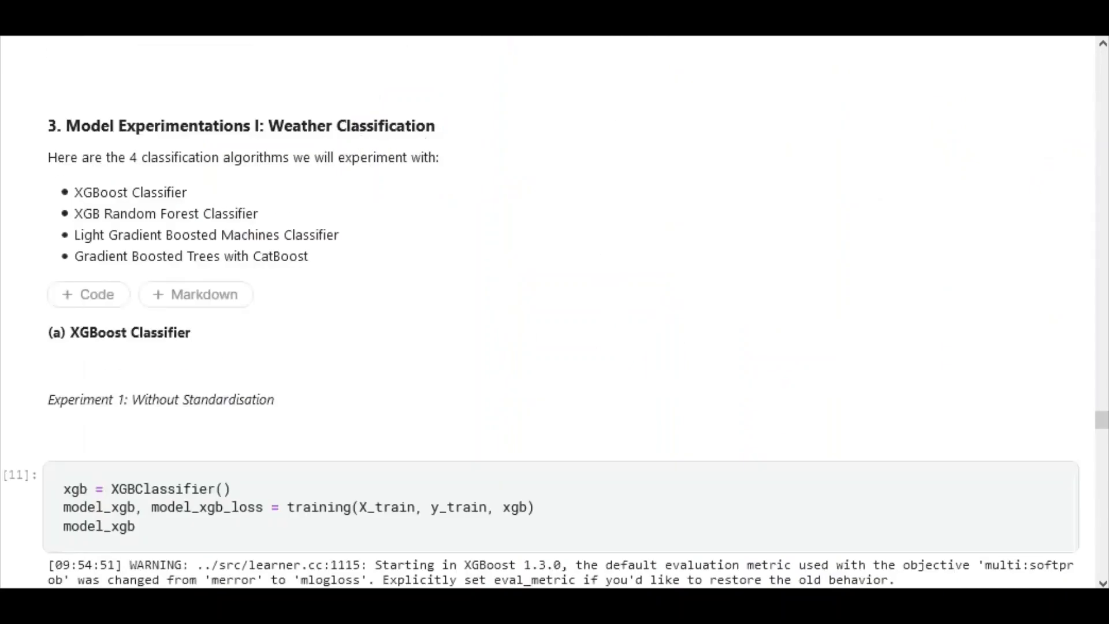
scroll(down, 3)
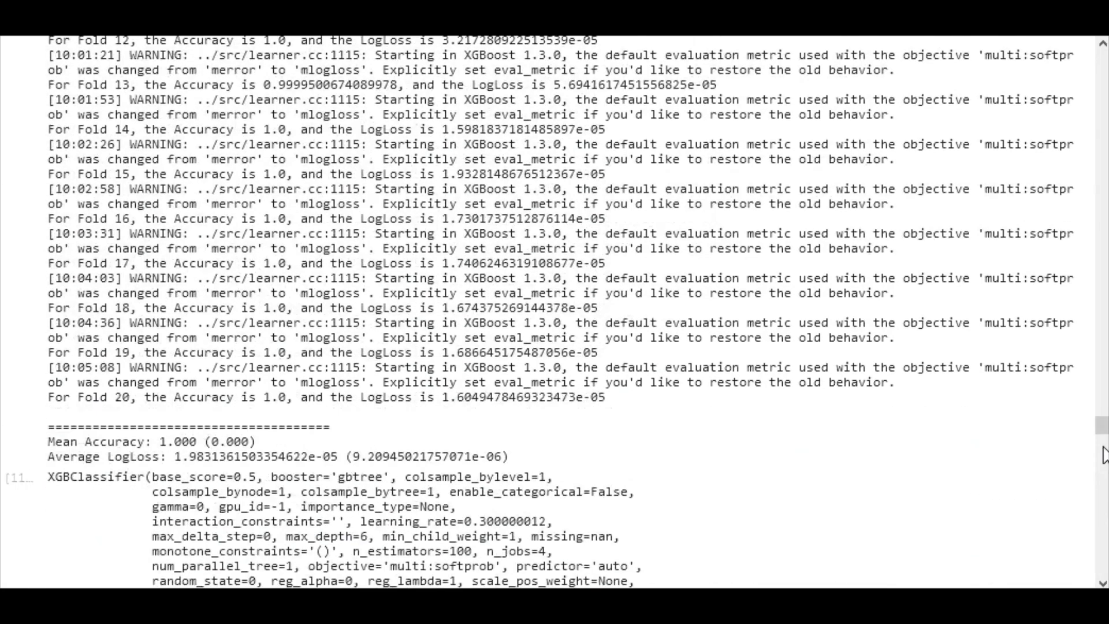
Step: Scroll past the LightGBM experiment to the 4. Classification Leaderboard log-loss comparison
scroll(down, 3)
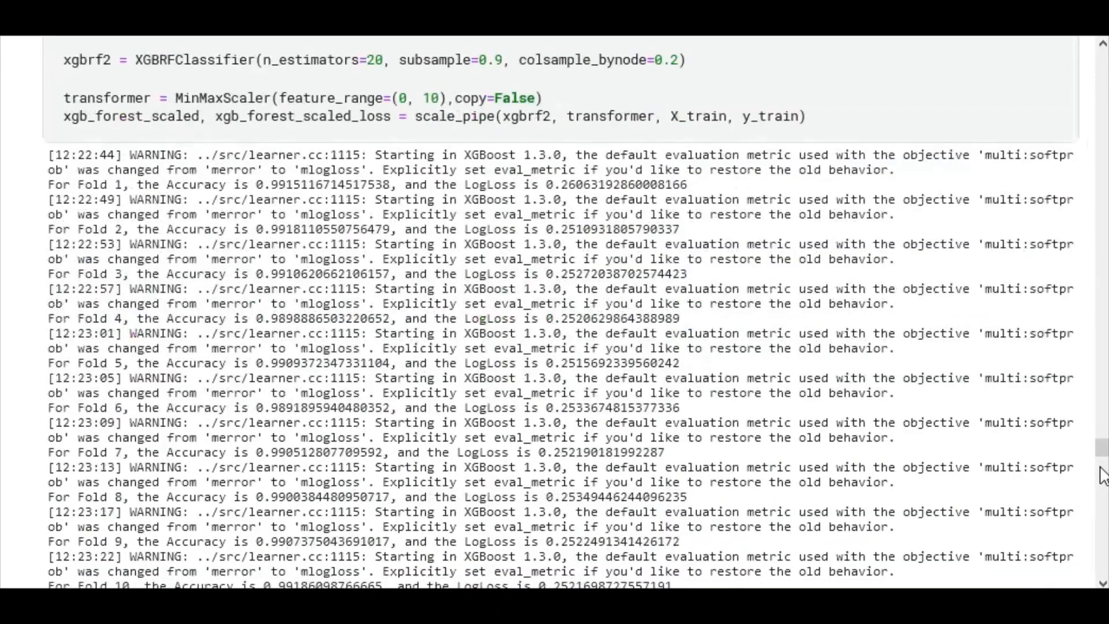
scroll(down, 3)
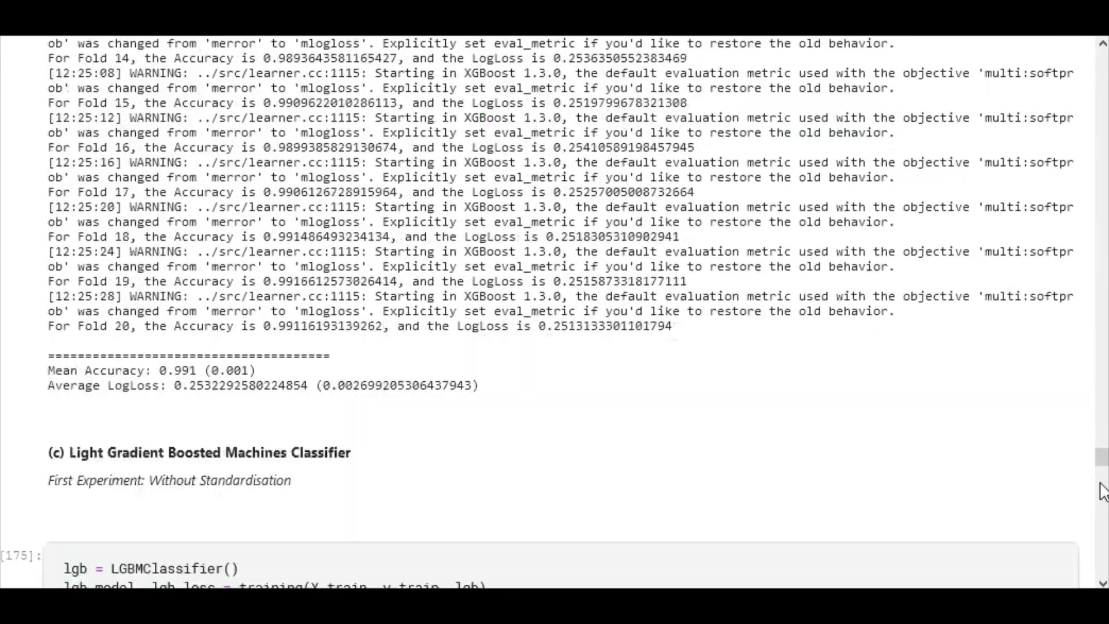
scroll(down, 3)
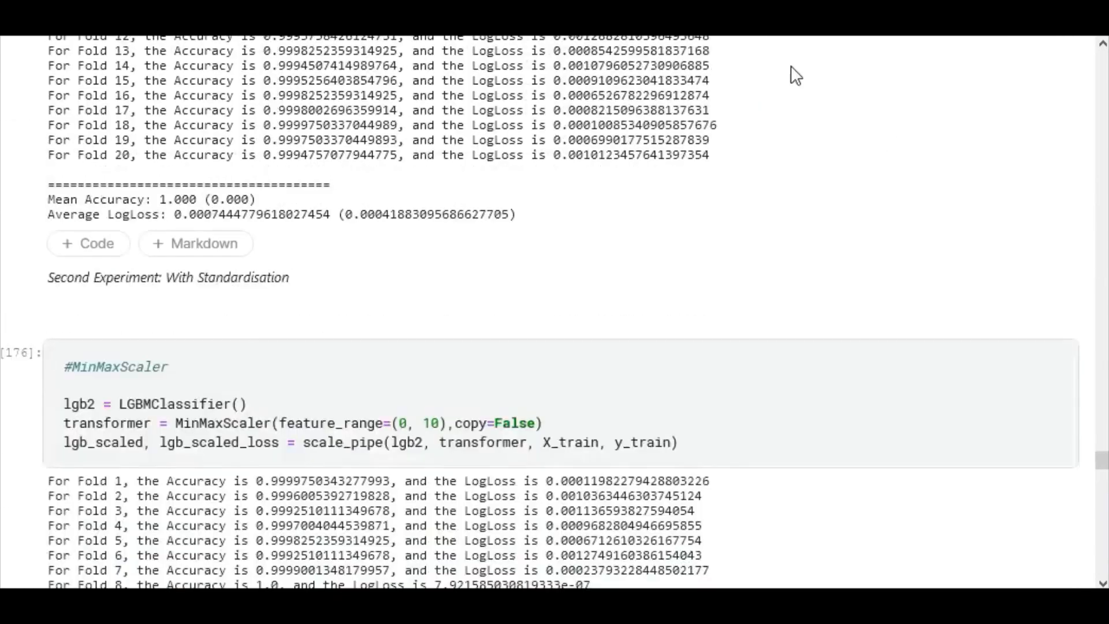
scroll(down, 3)
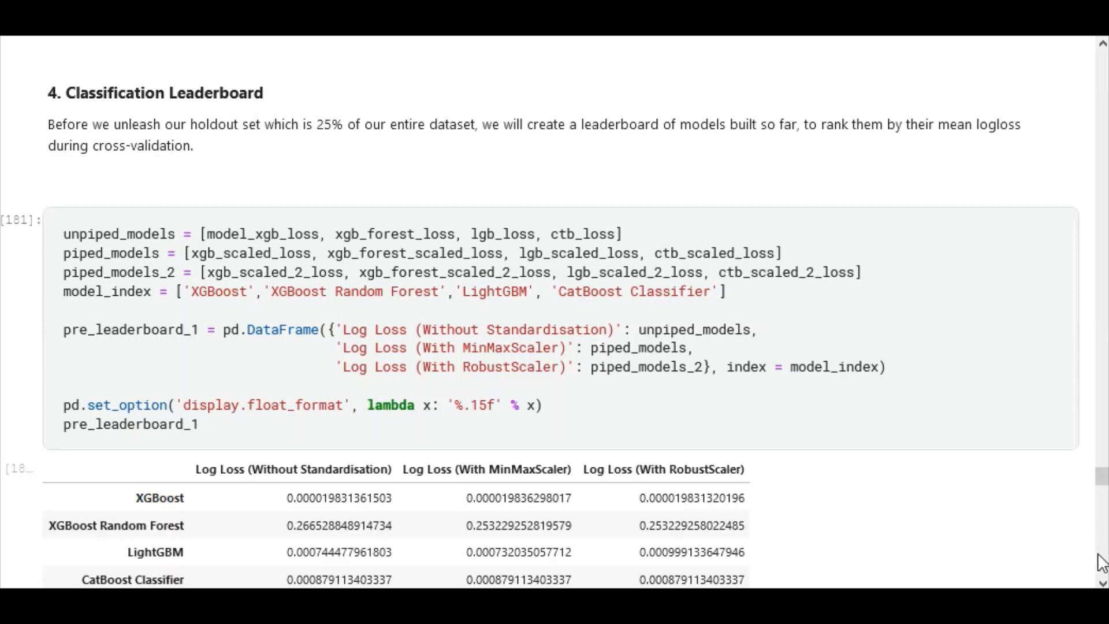
Step: Scroll down to the regression leaderboard, then back up to the pre_leaderboard_1.nsmallest ranking with XGBoost first
scroll(down, 3)
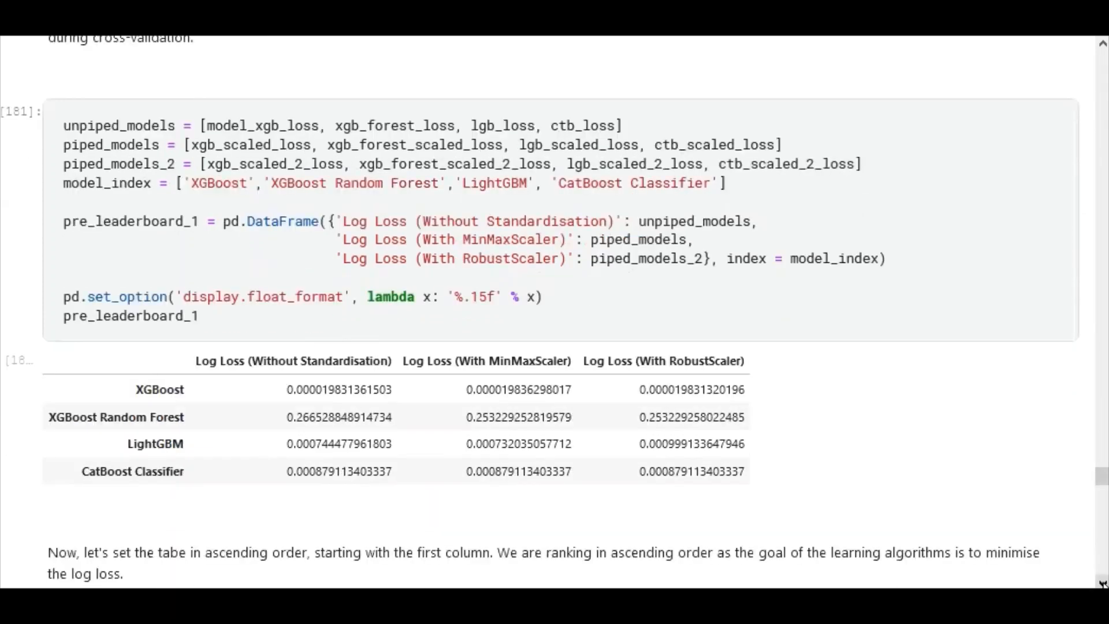
scroll(down, 3)
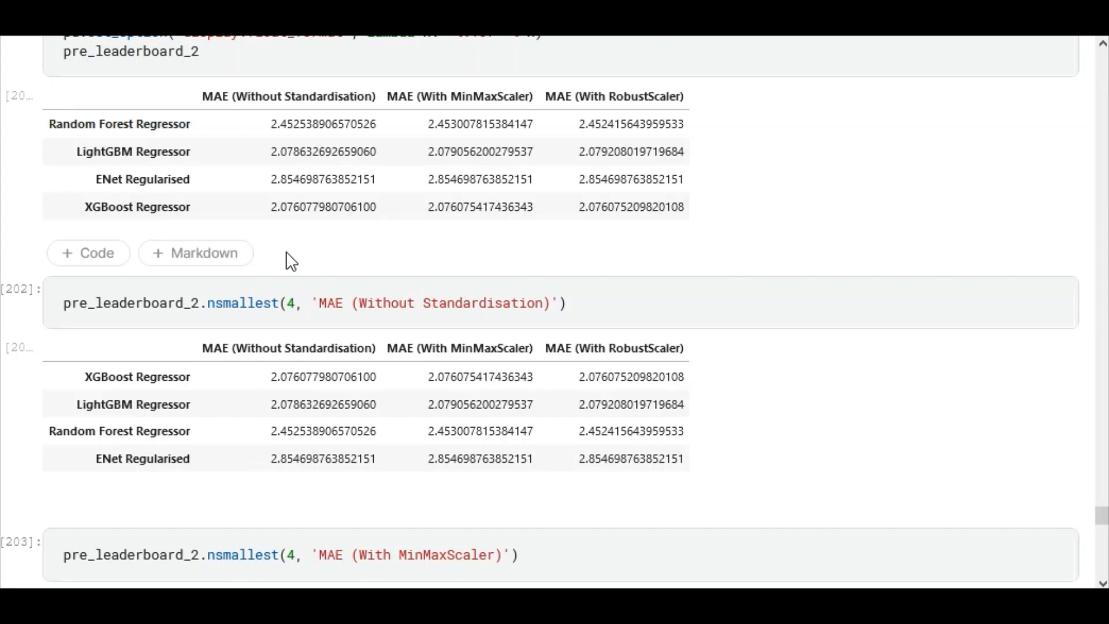
scroll(up, 3)
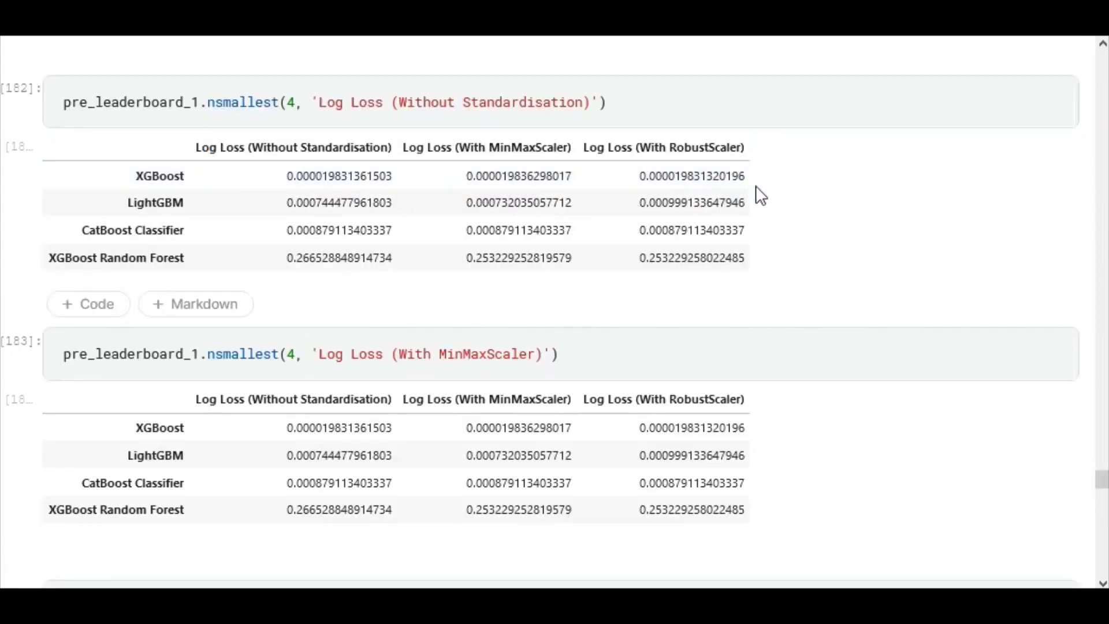
mouse_move(613, 153)
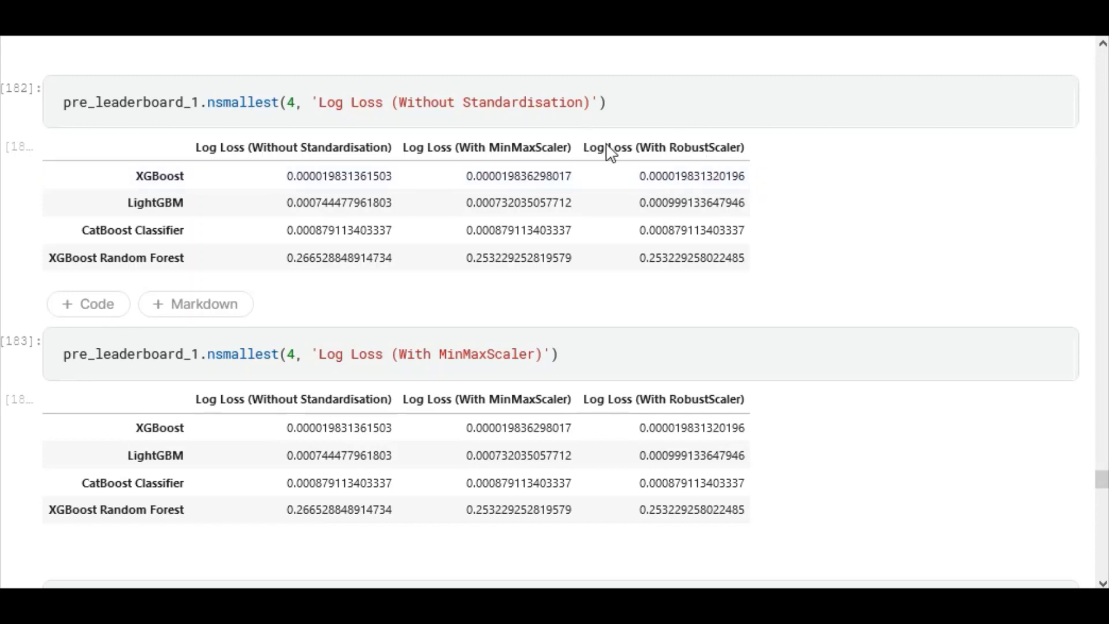
mouse_move(604, 153)
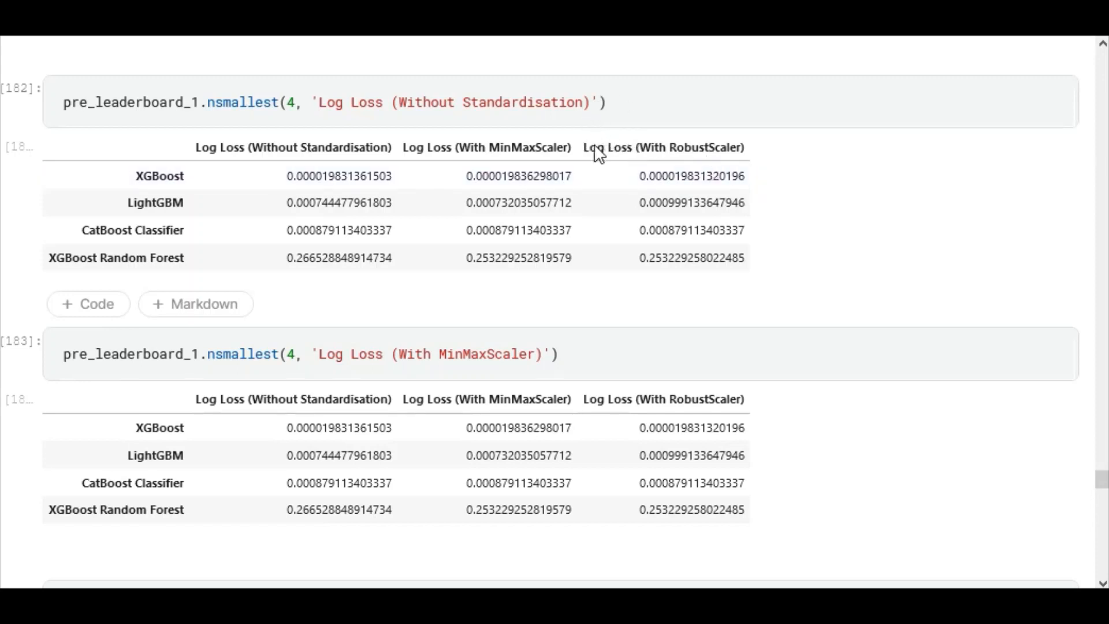
mouse_move(585, 152)
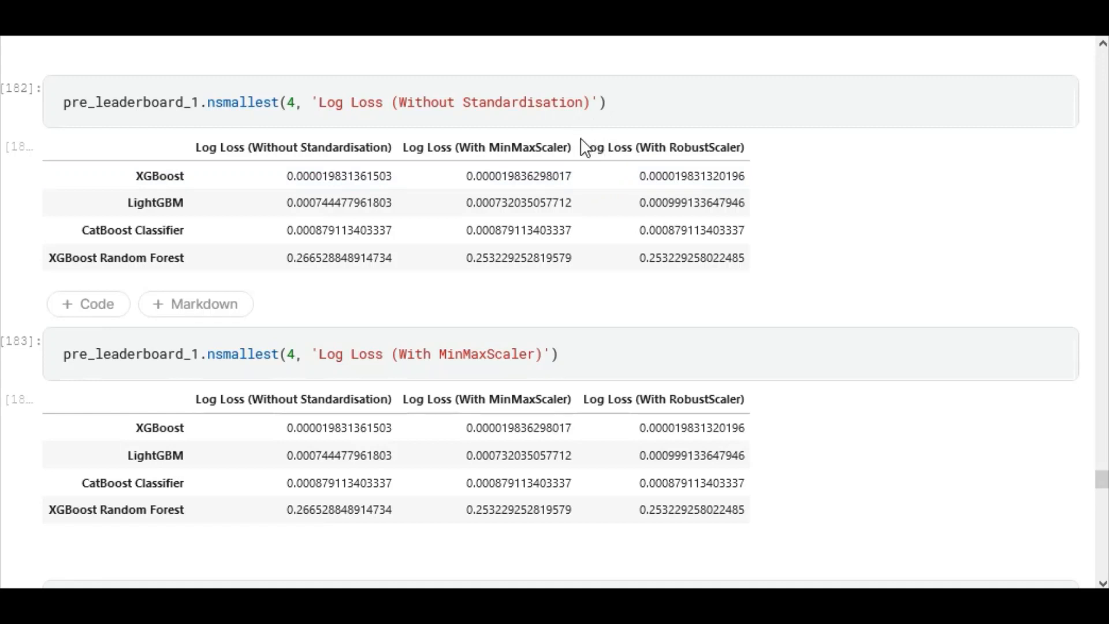
mouse_move(580, 153)
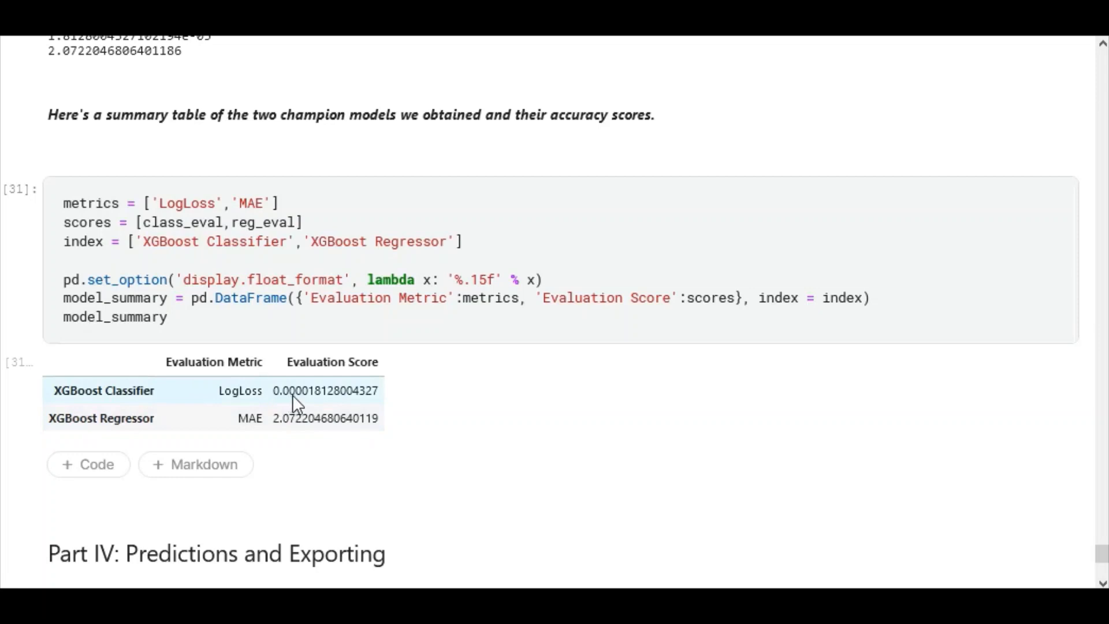
mouse_move(314, 403)
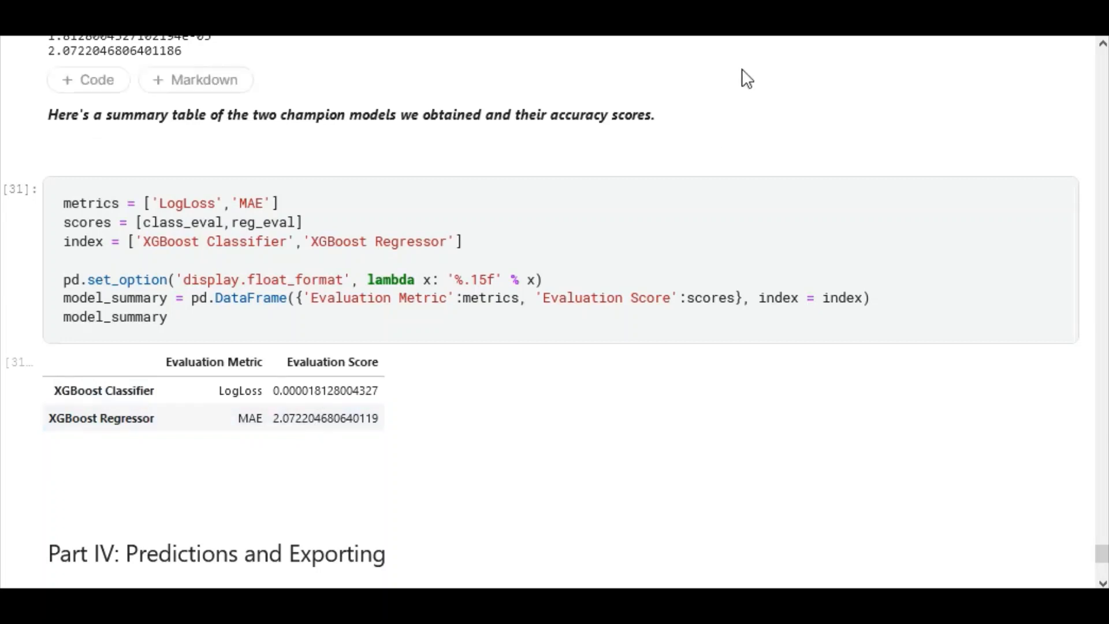
Step: Scroll past the model_summary table to the Next Steps and Closing Remarks/Acknowledgements at the notebook's end
scroll(down, 3)
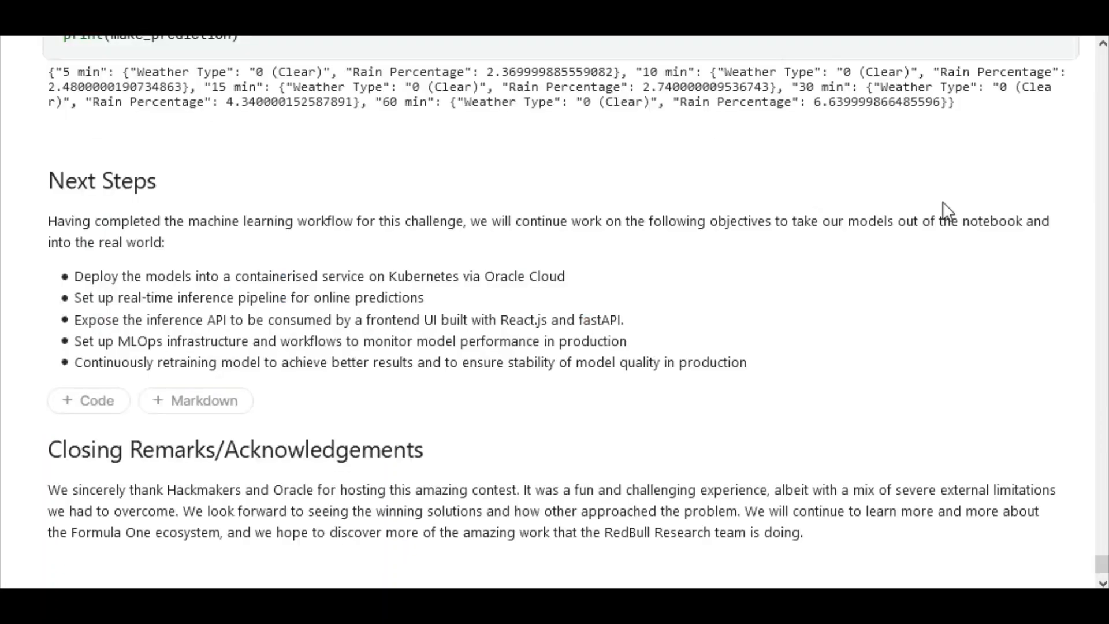